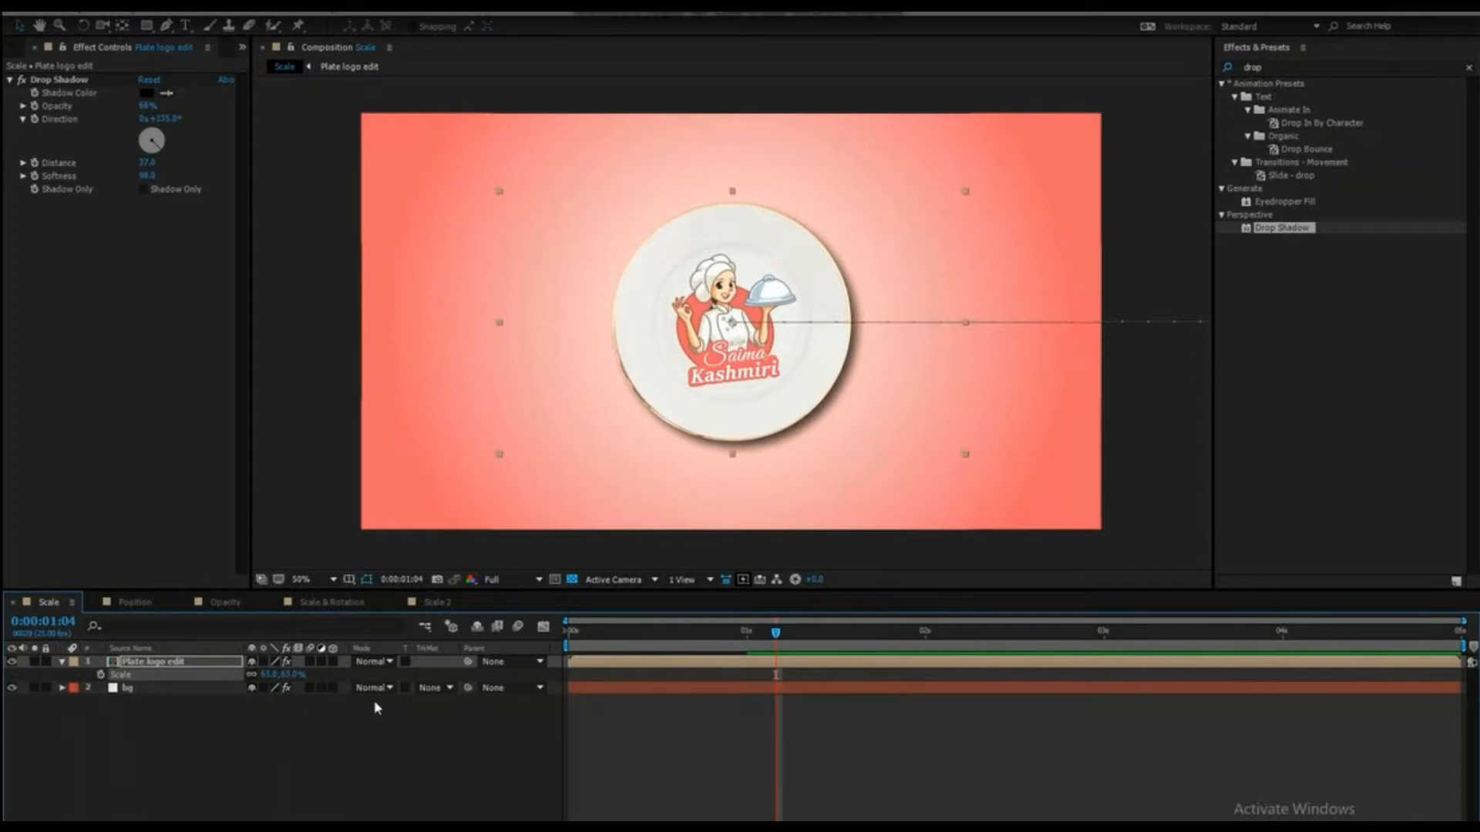
- Deselect the plate layer after adding the cherry tomato above it
left_click(25, 47)
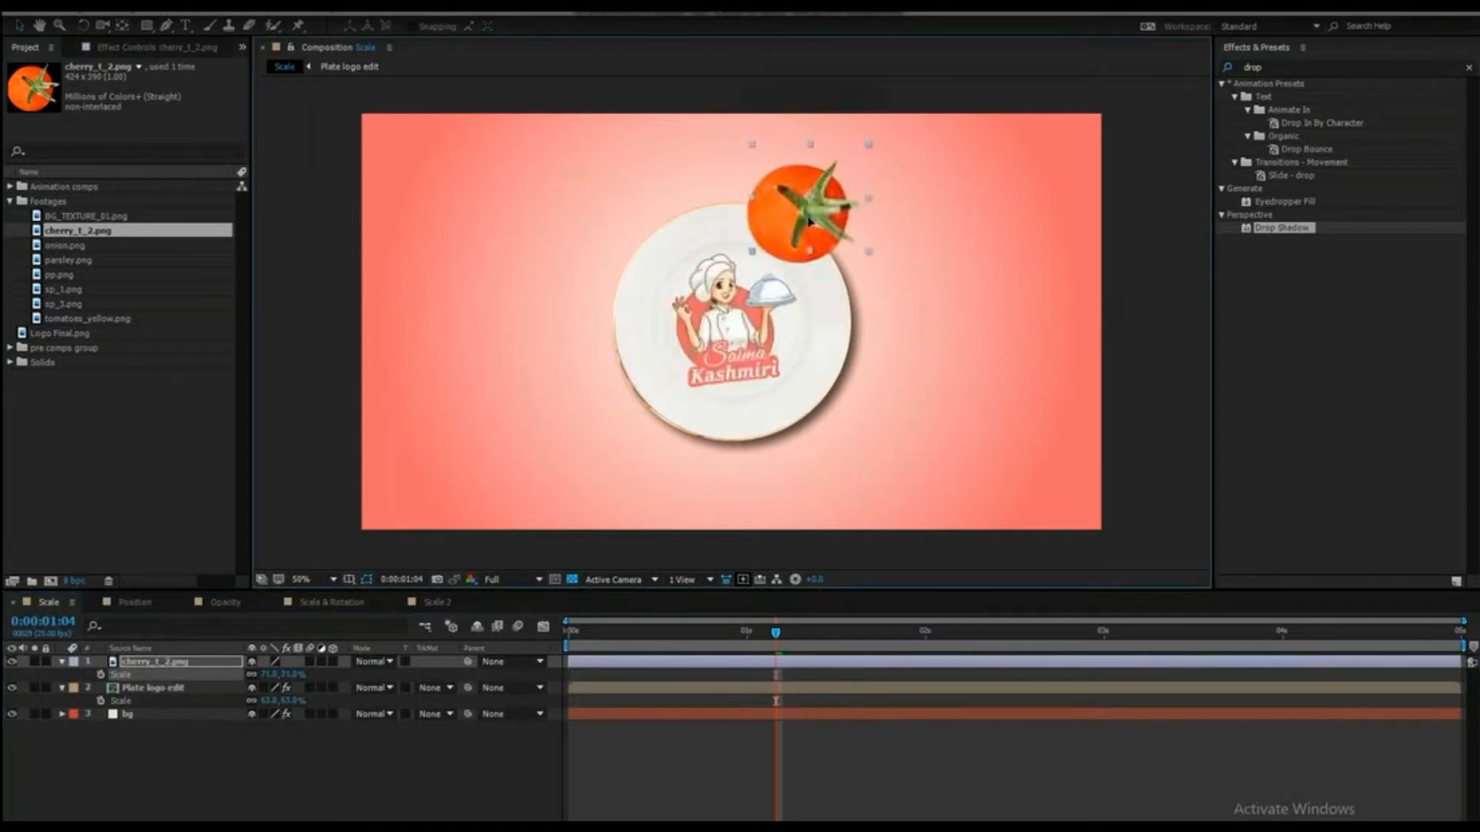
- Scrub the tomato's Scale down to about 61% against the plate's top-right edge
left_click_drag(807, 217, 821, 179)
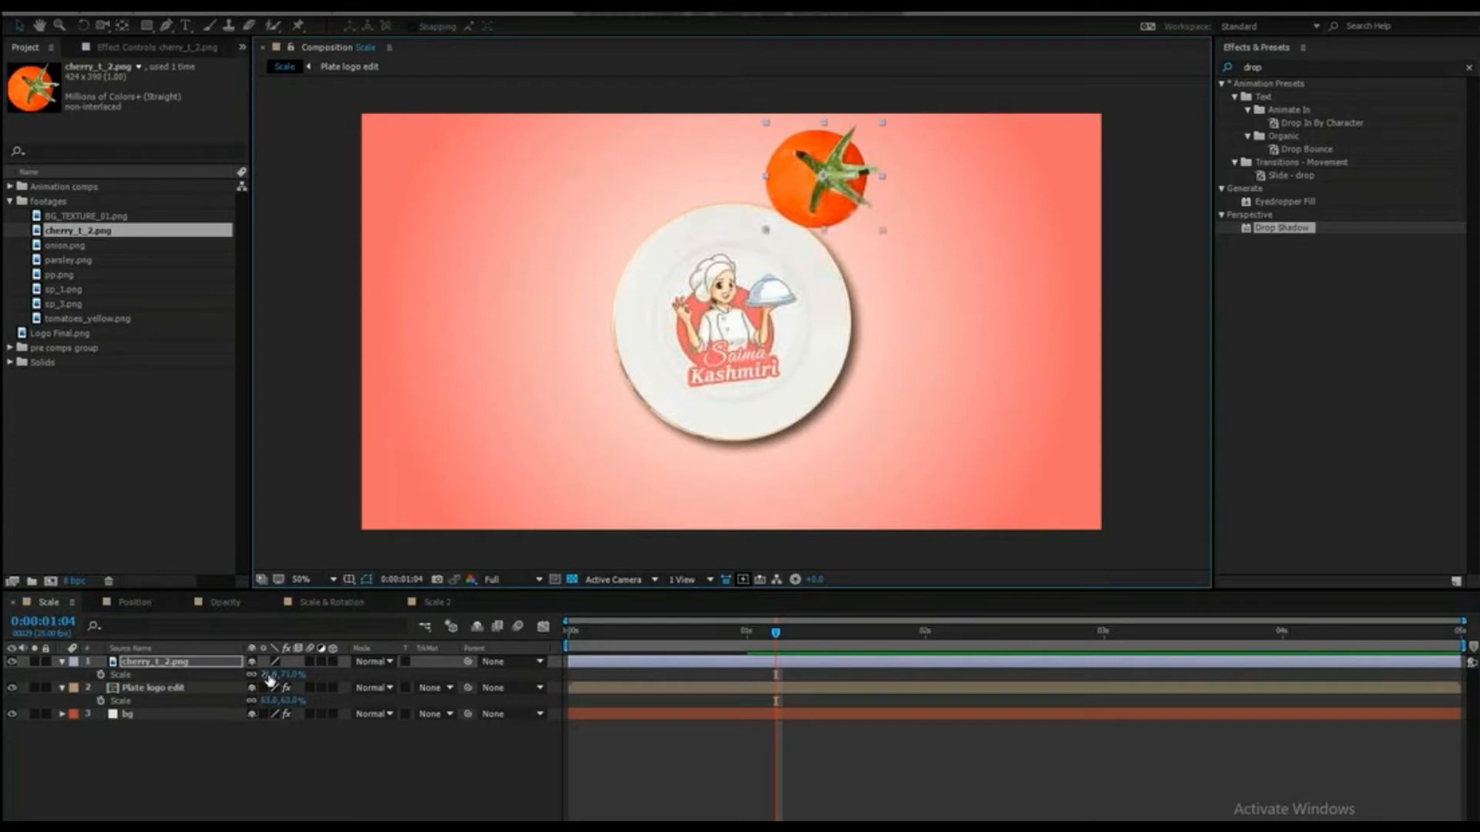
left_click(66, 246)
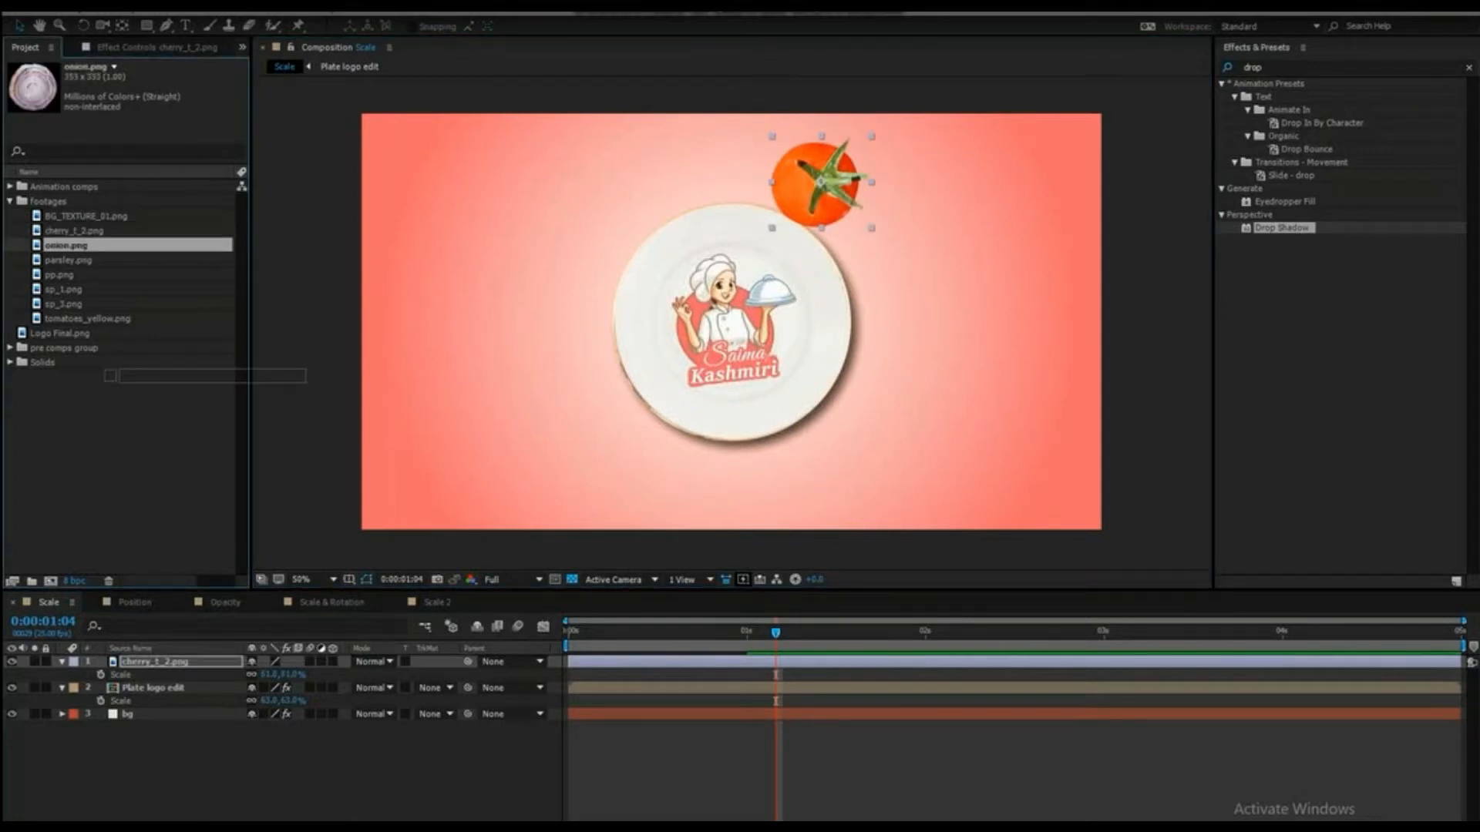
left_click(731, 325)
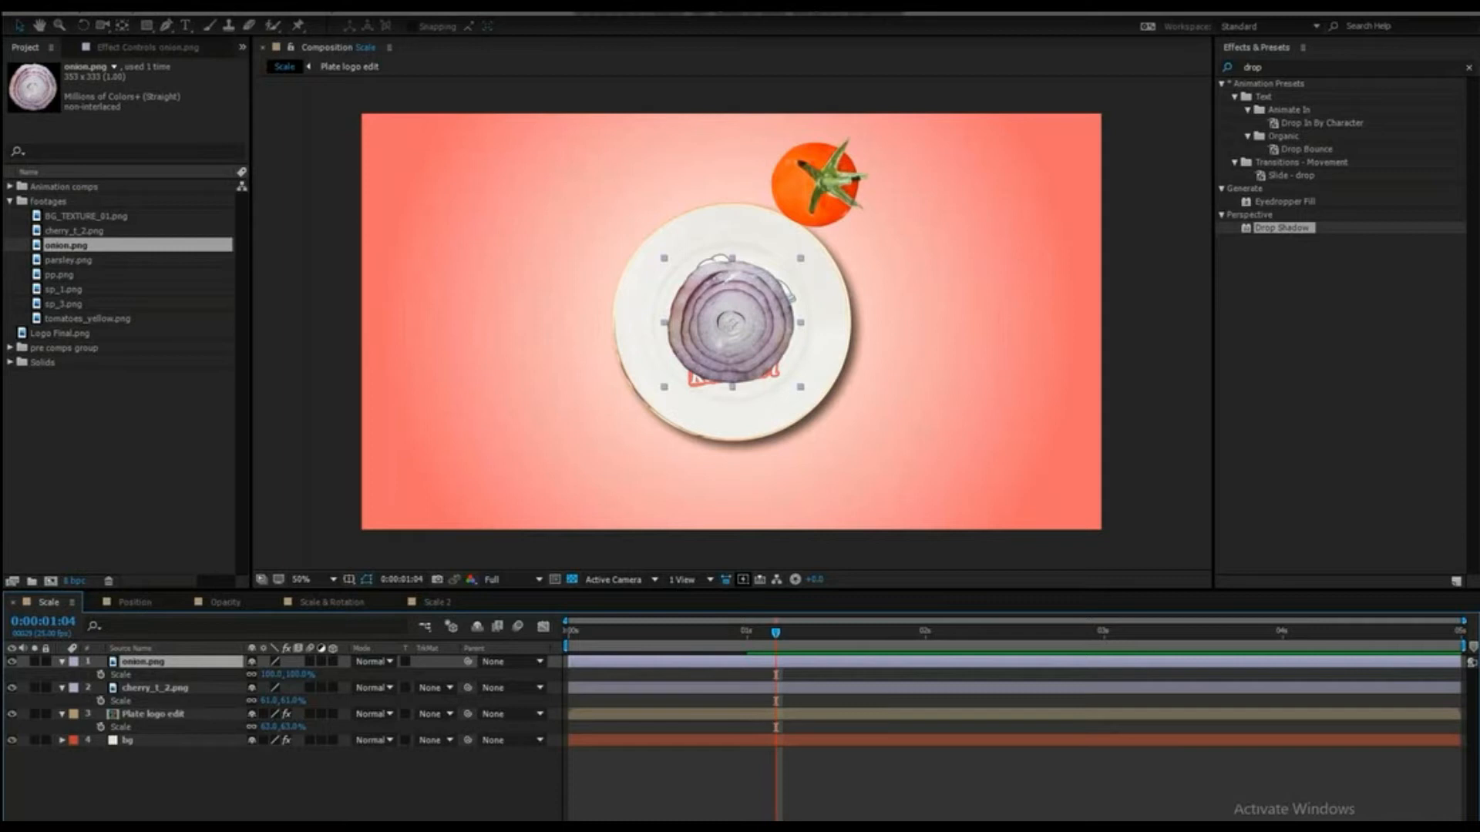
- Shrink the onion slice to about 64% and place it right of the plate below the tomato
left_click_drag(726, 321, 869, 262)
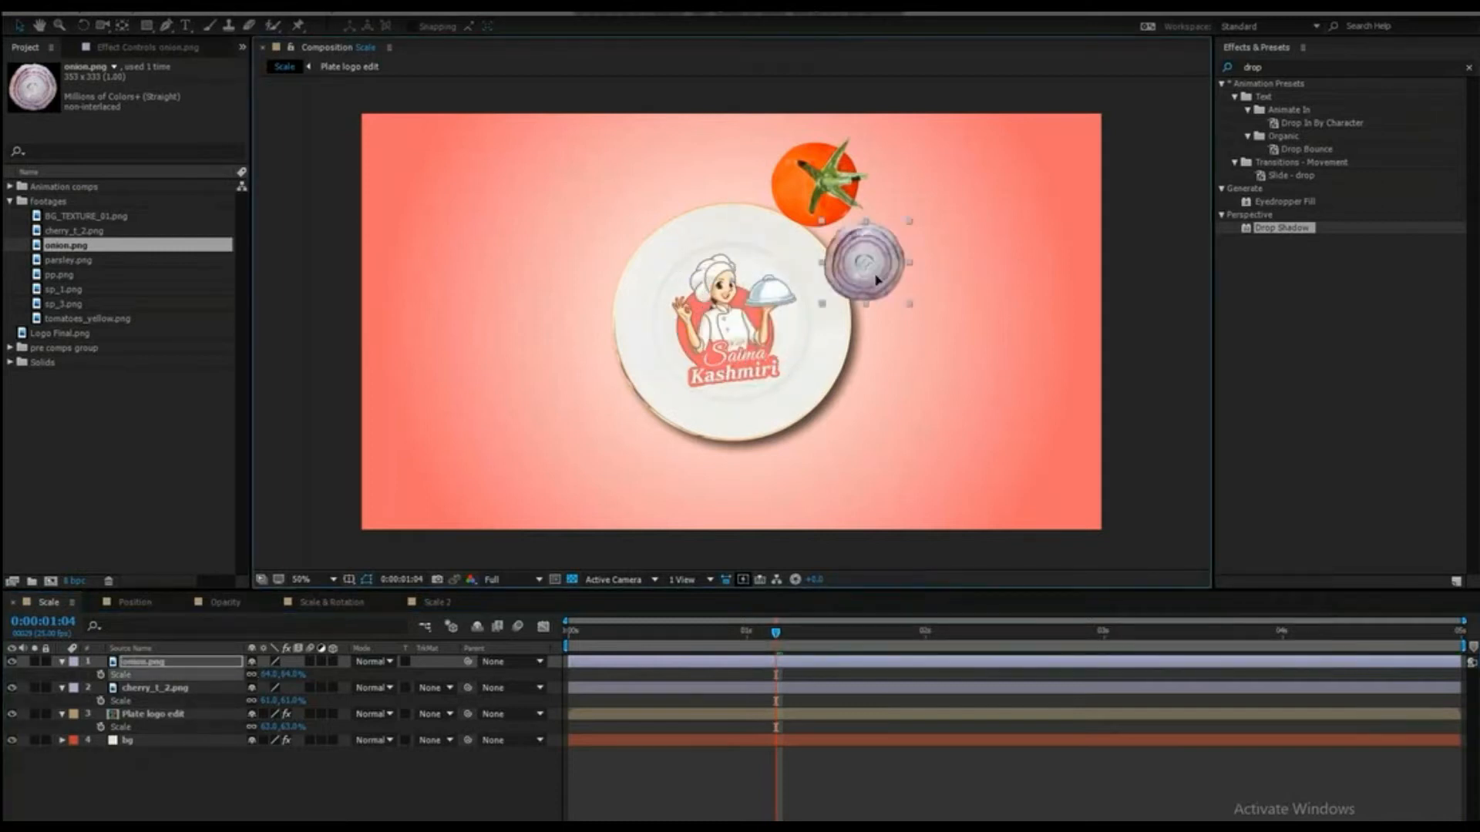
left_click_drag(859, 262, 866, 288)
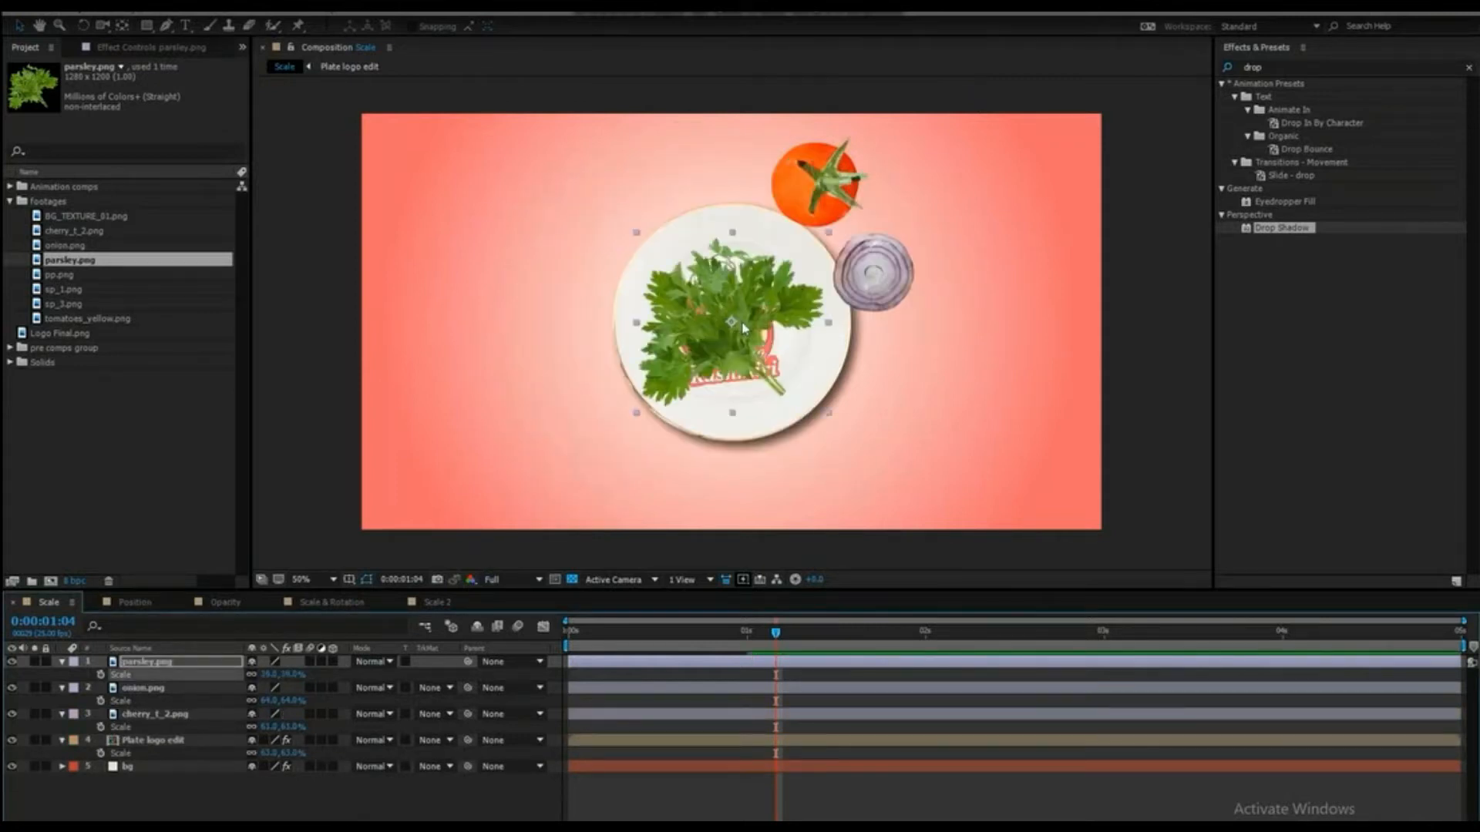
- Move the shrunk parsley into the comp's bottom-right corner, partly off the edge
left_click_drag(732, 325, 1079, 445)
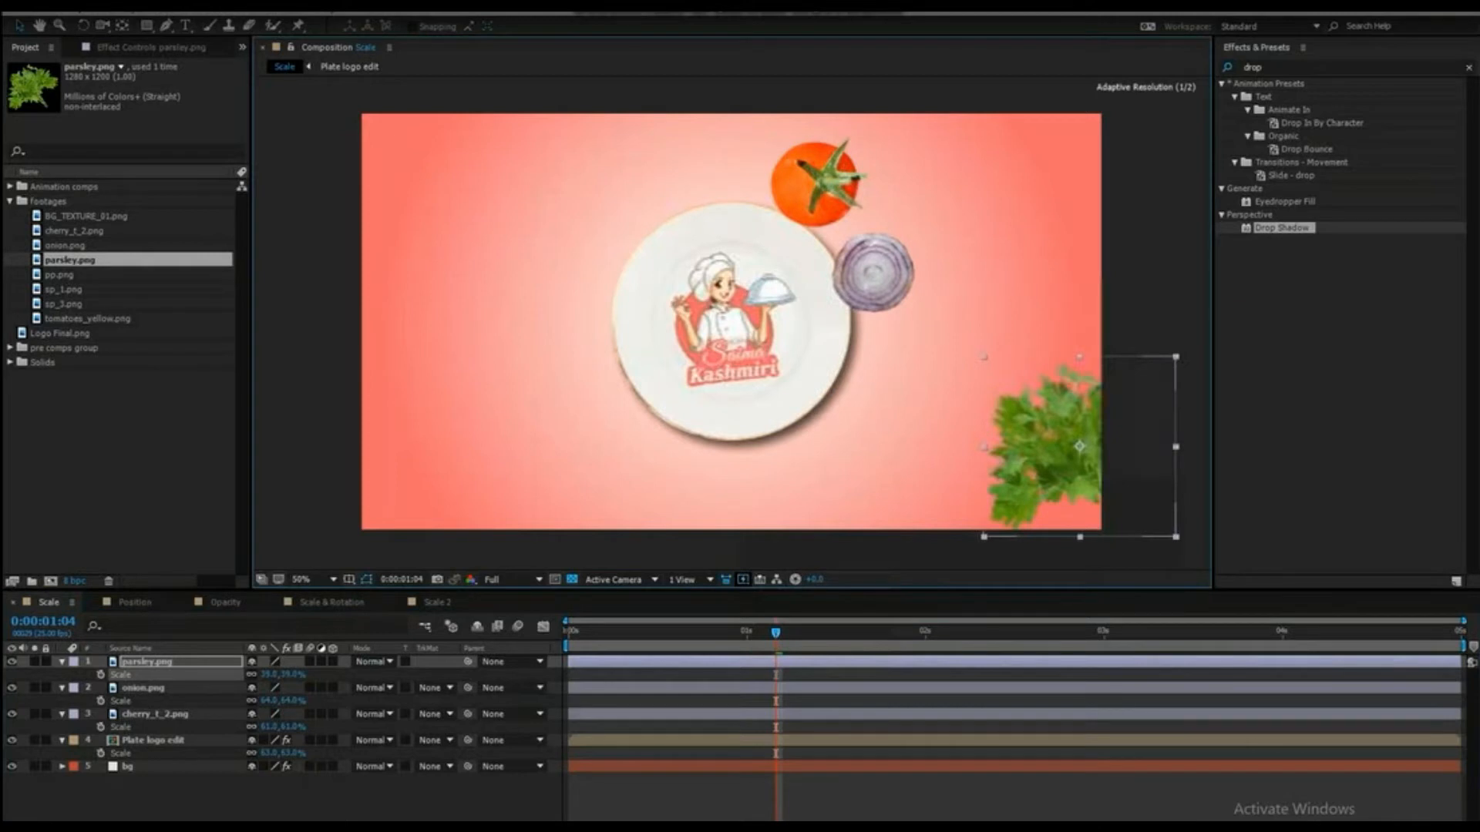
left_click(59, 274)
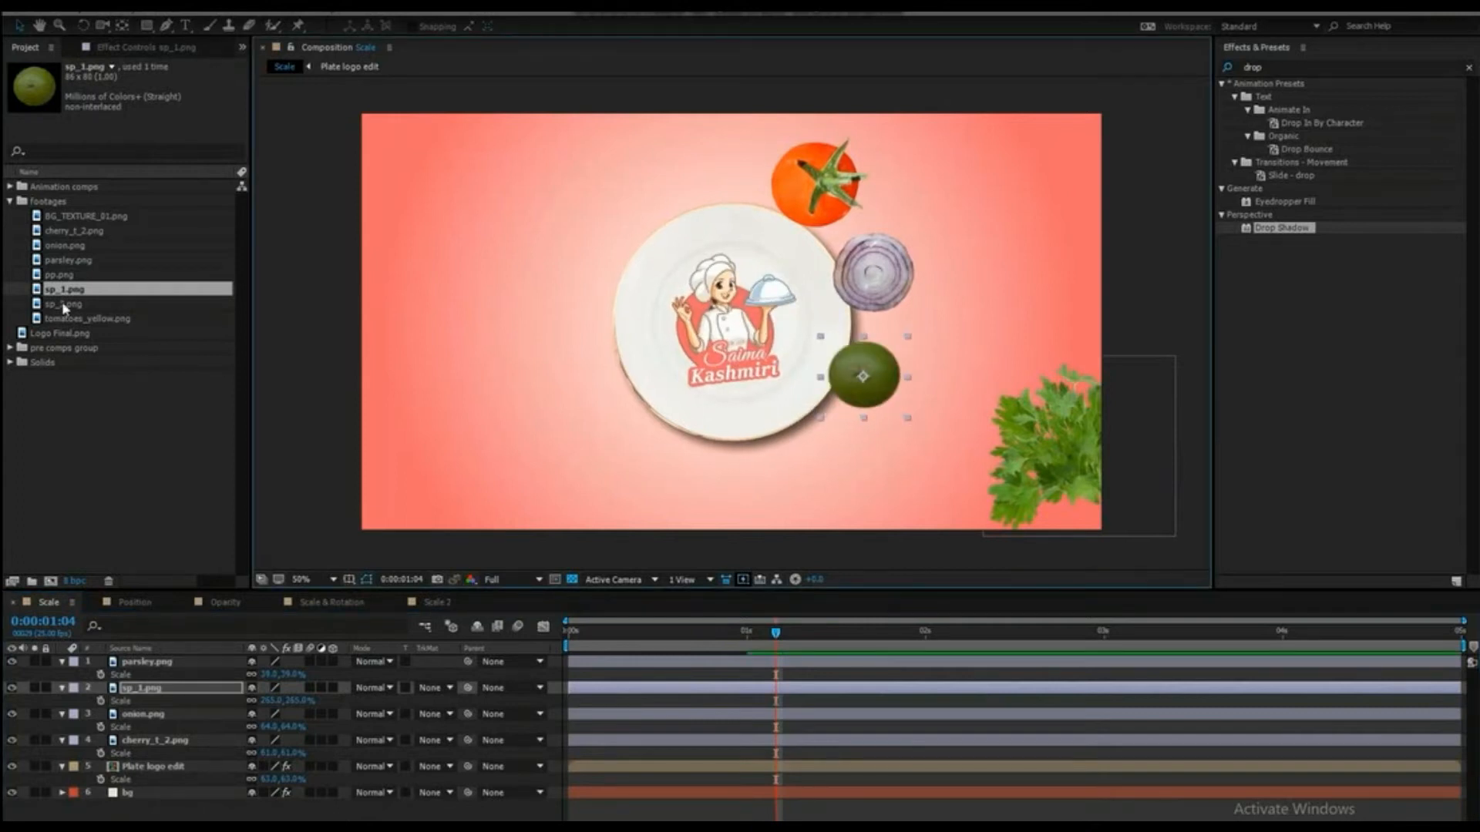
- Pick the sp_1.png and sp_3.png ingredient images in the Project panel to add beside the plate
left_click(63, 304)
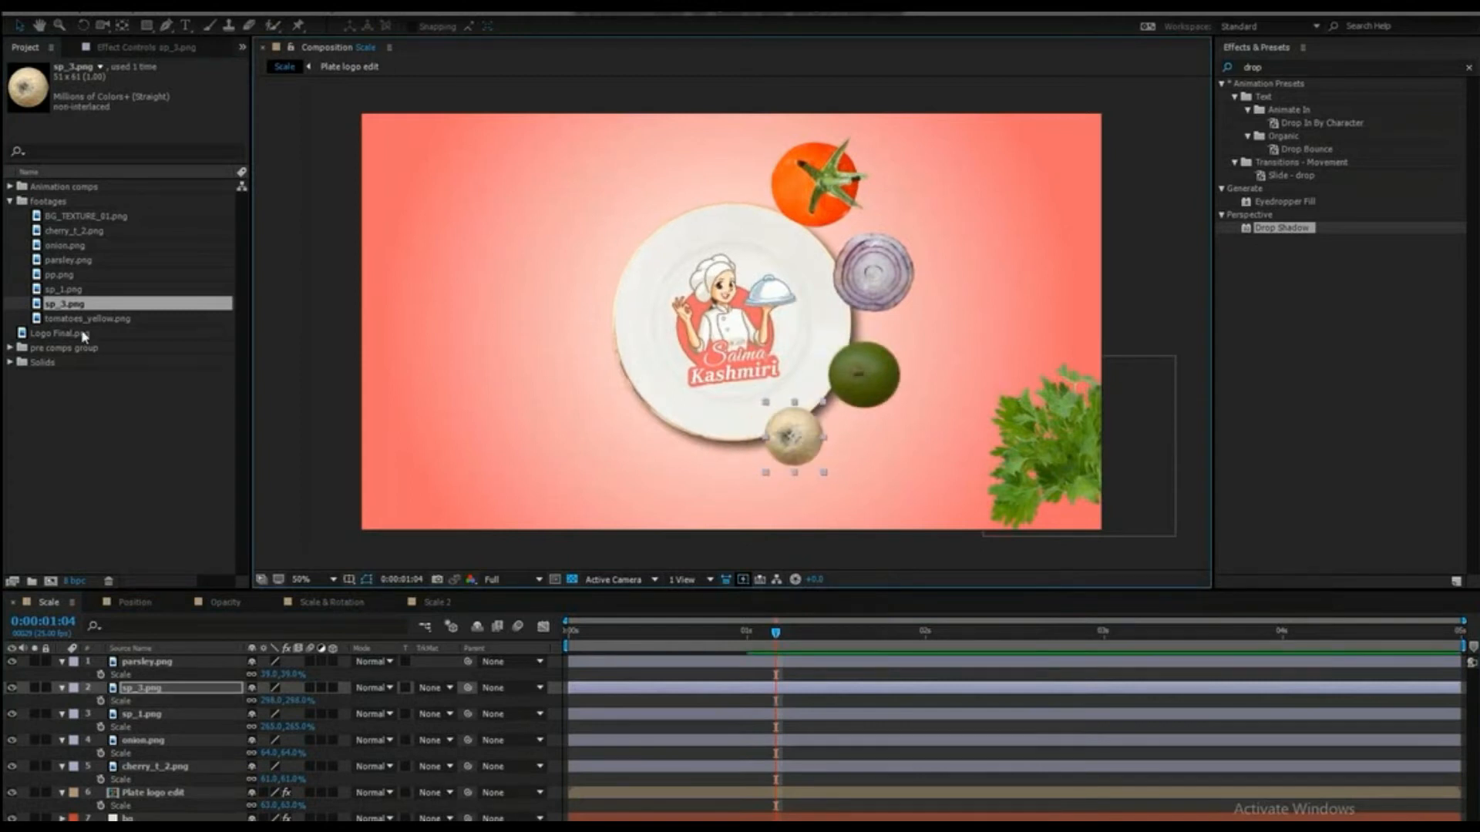
left_click(88, 319)
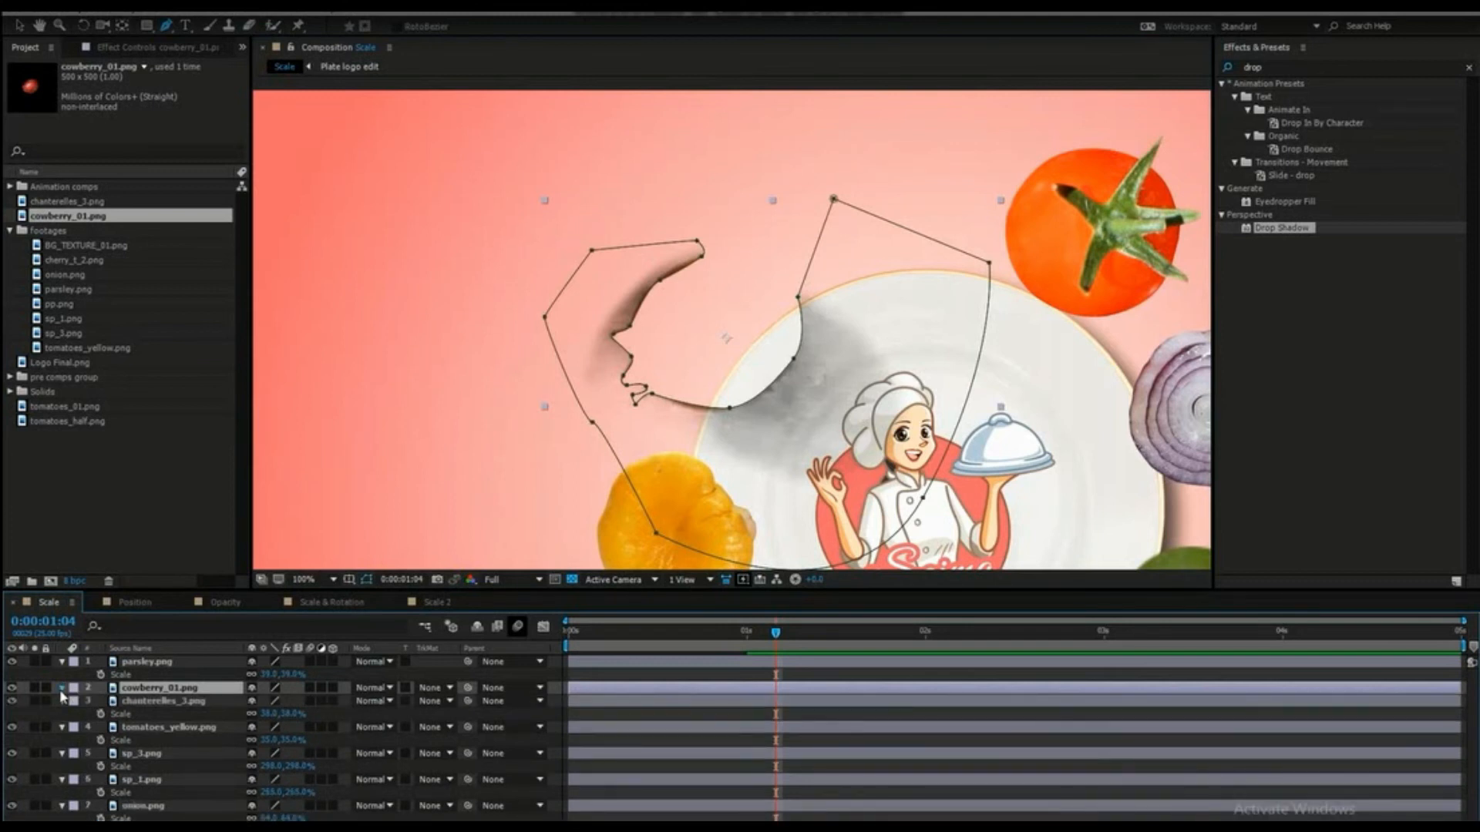
- Twirl open the cowberry layer to reveal the Mask 1 settings
left_click(60, 690)
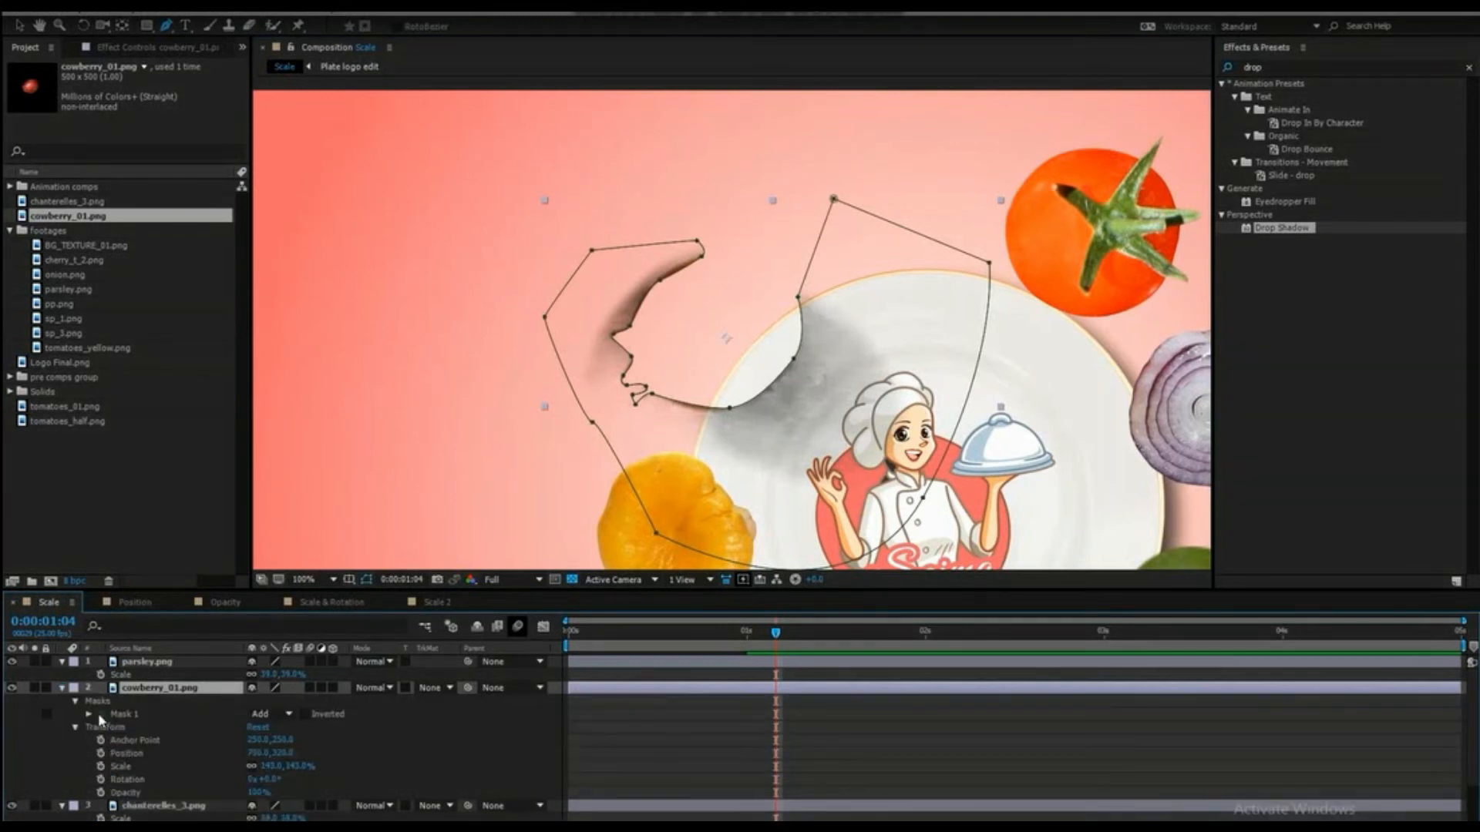
left_click(304, 713)
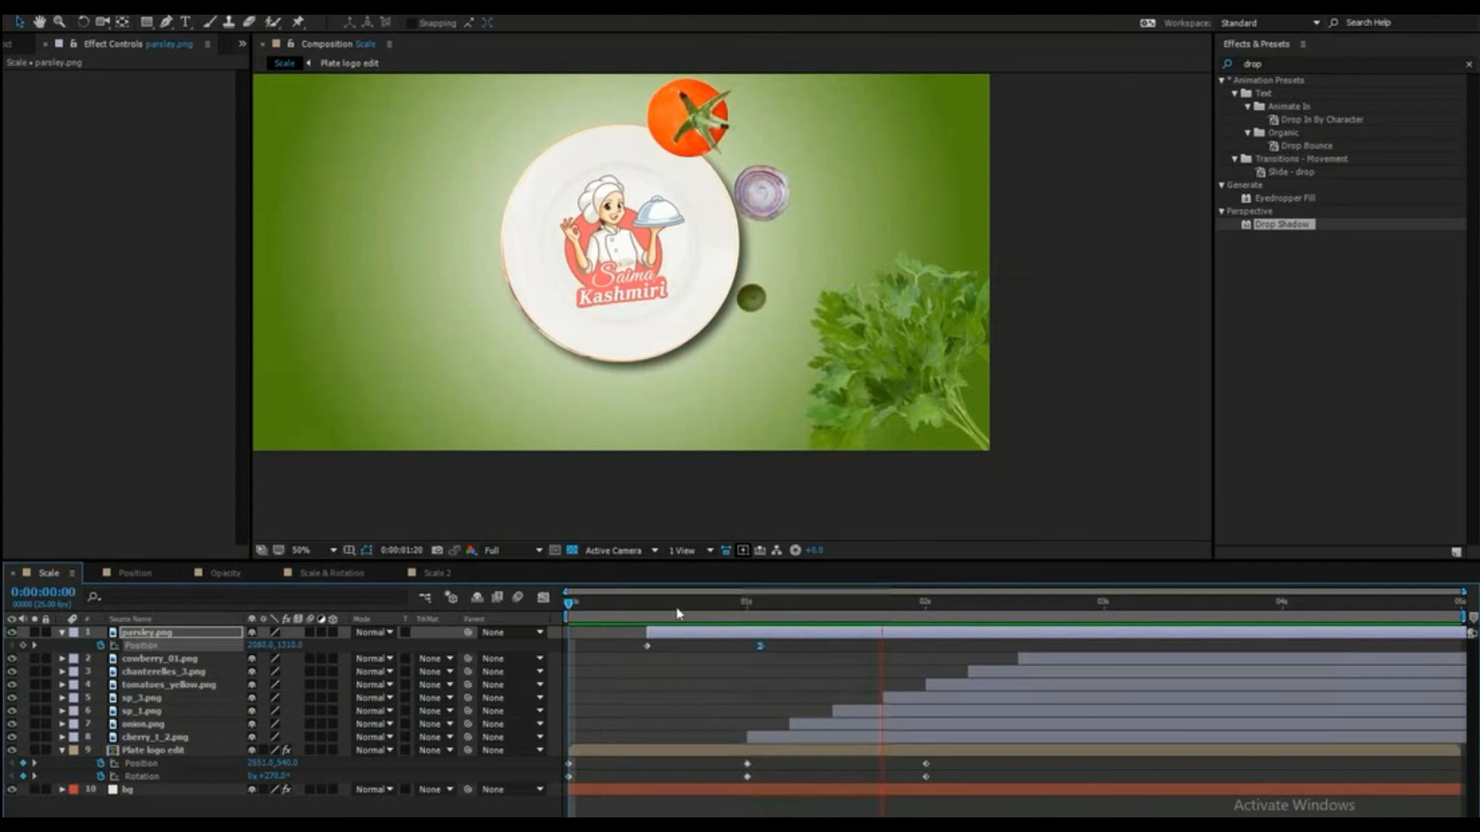
left_click(649, 601)
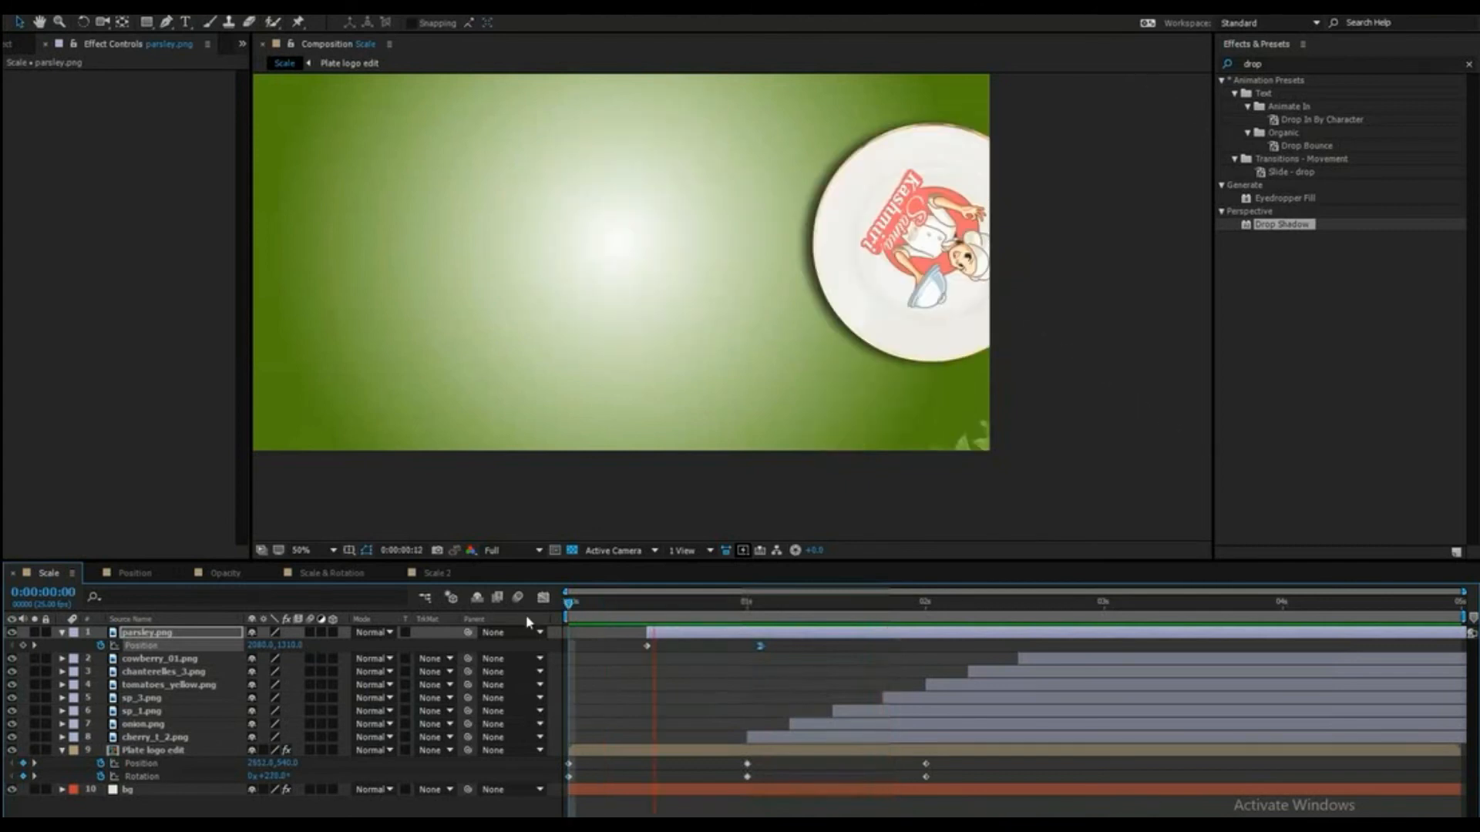
left_click(925, 601)
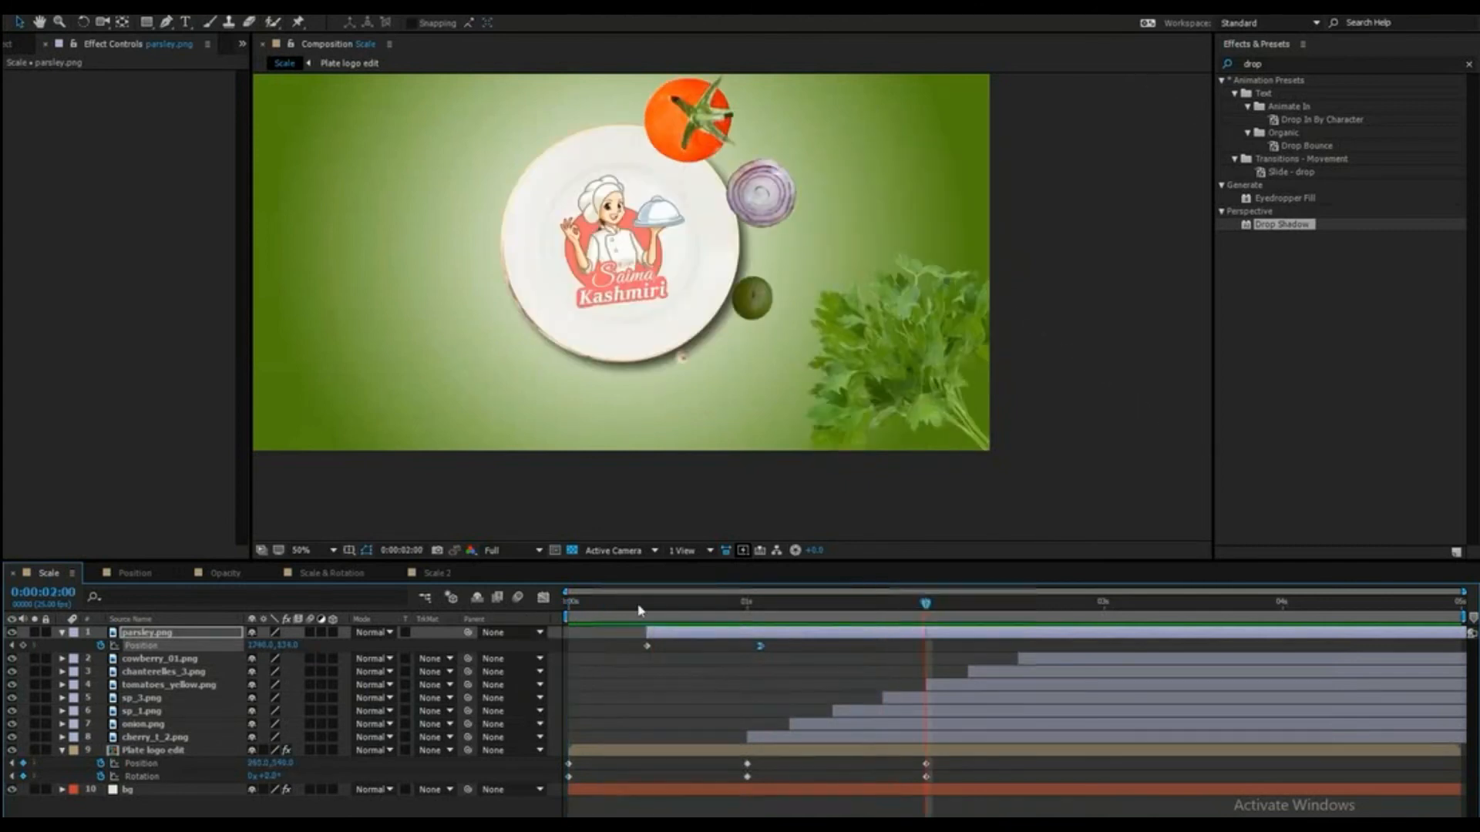
left_click(981, 602)
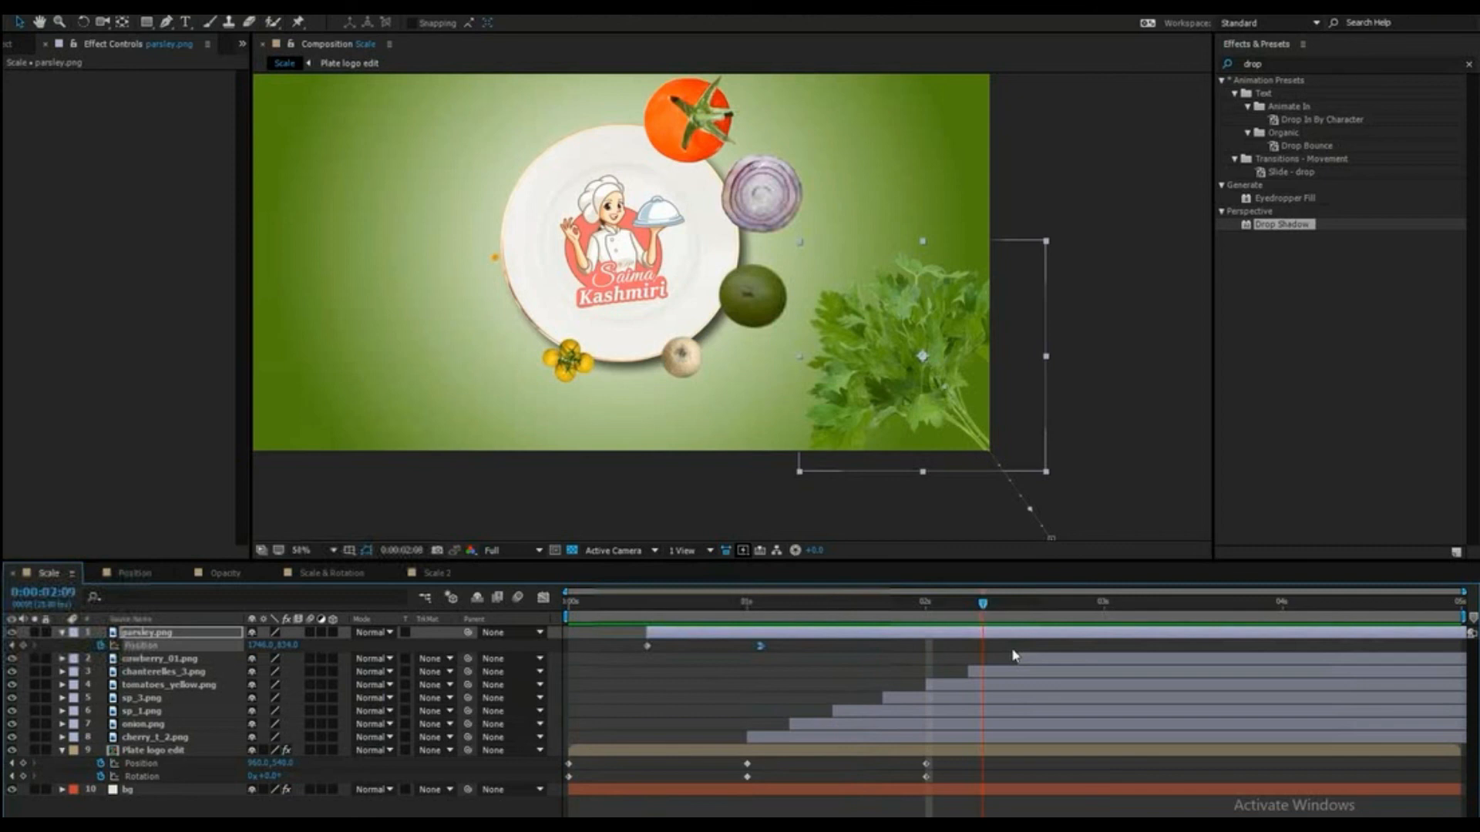